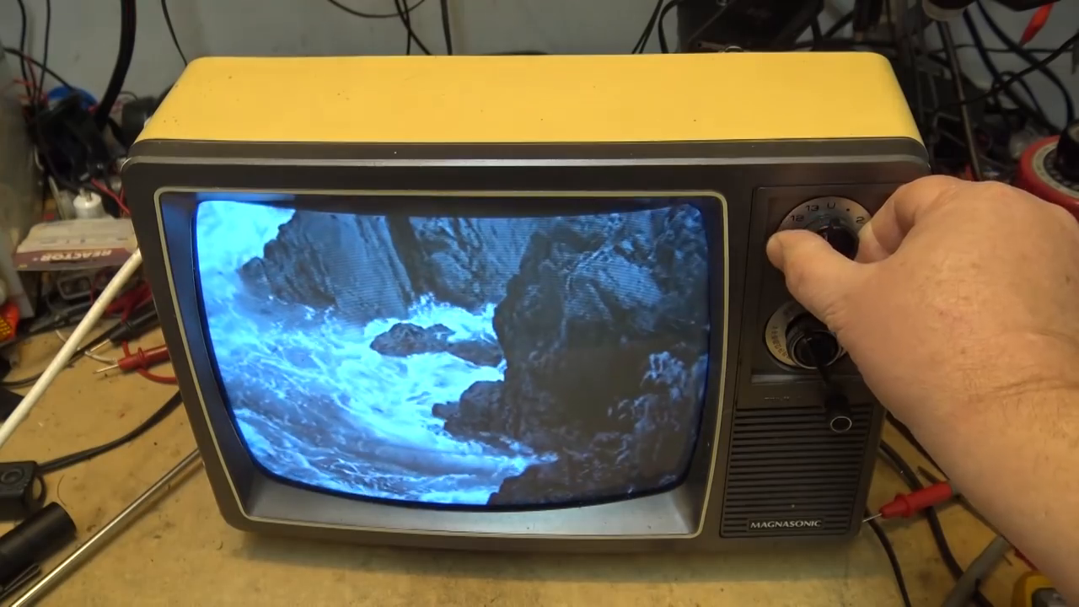
{"action": "left_click_drag", "start_coordinate": [818, 236], "coordinate": [826, 244]}
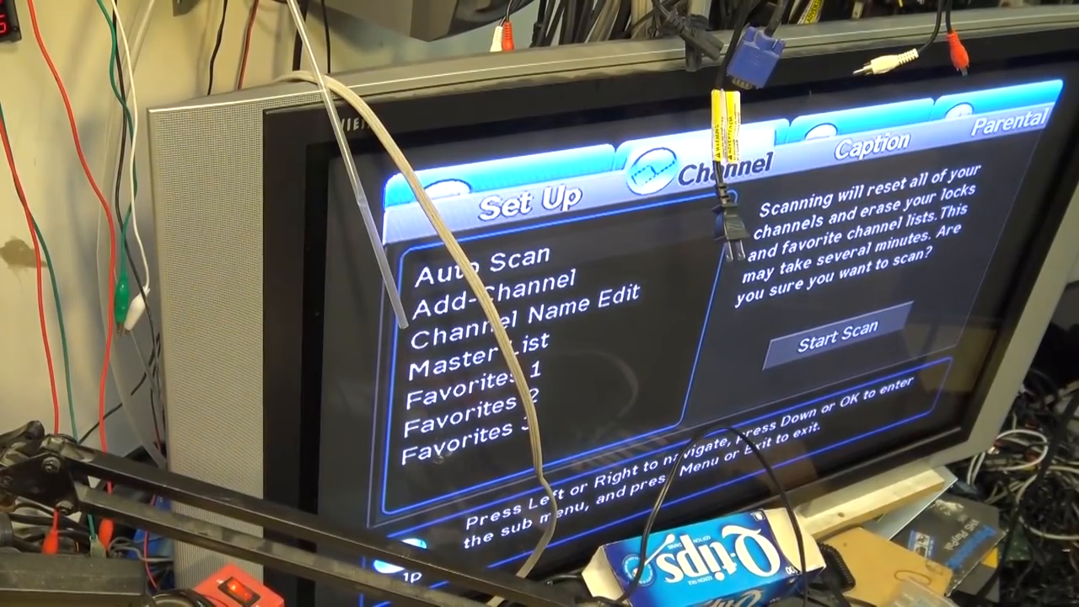
{"action": "left_click", "coordinate": [835, 329]}
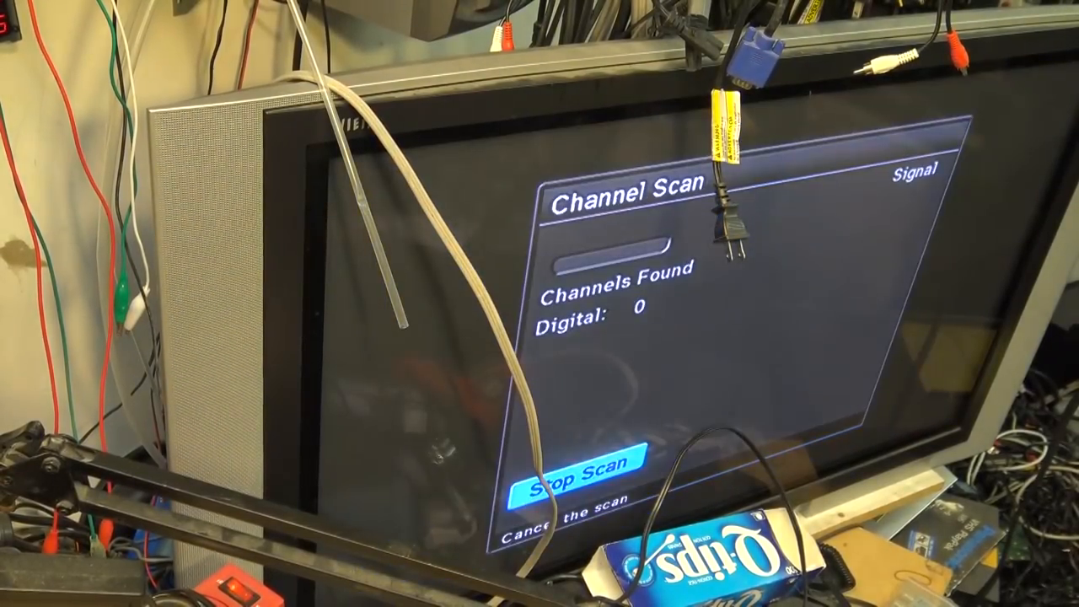